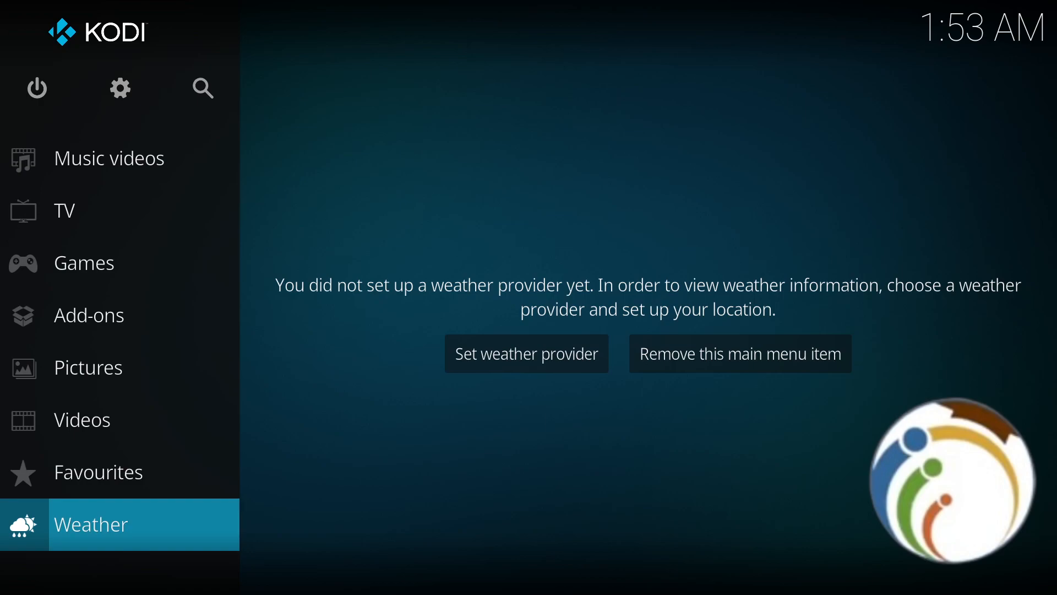
Browse the home menu from Weather up through TV shows toward Movies.
left_click(88, 315)
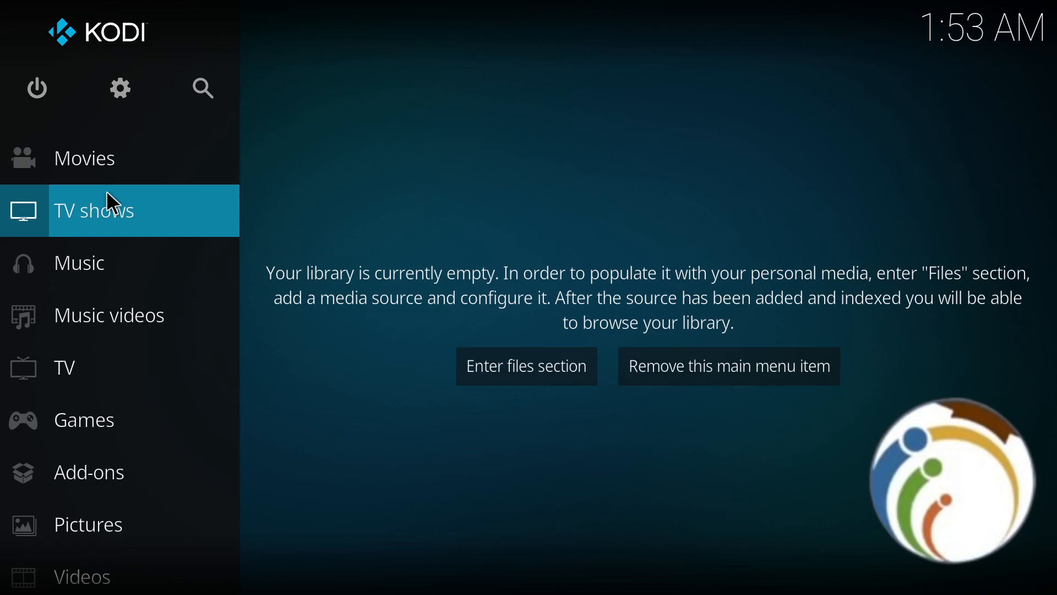
mouse_move(114, 202)
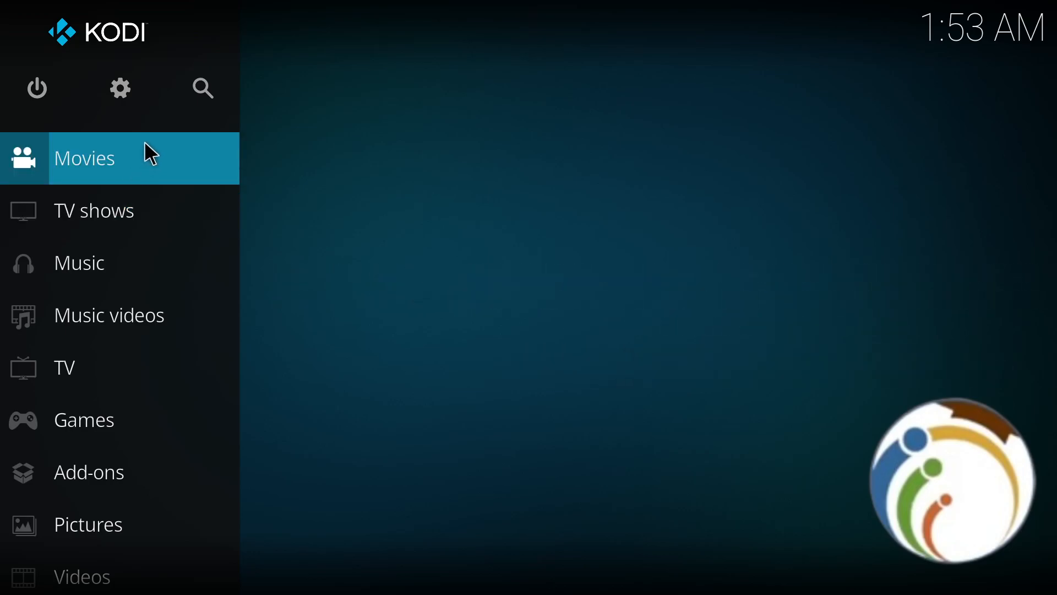
Visit the System settings screen, then return home and scroll down to Videos.
left_click(119, 88)
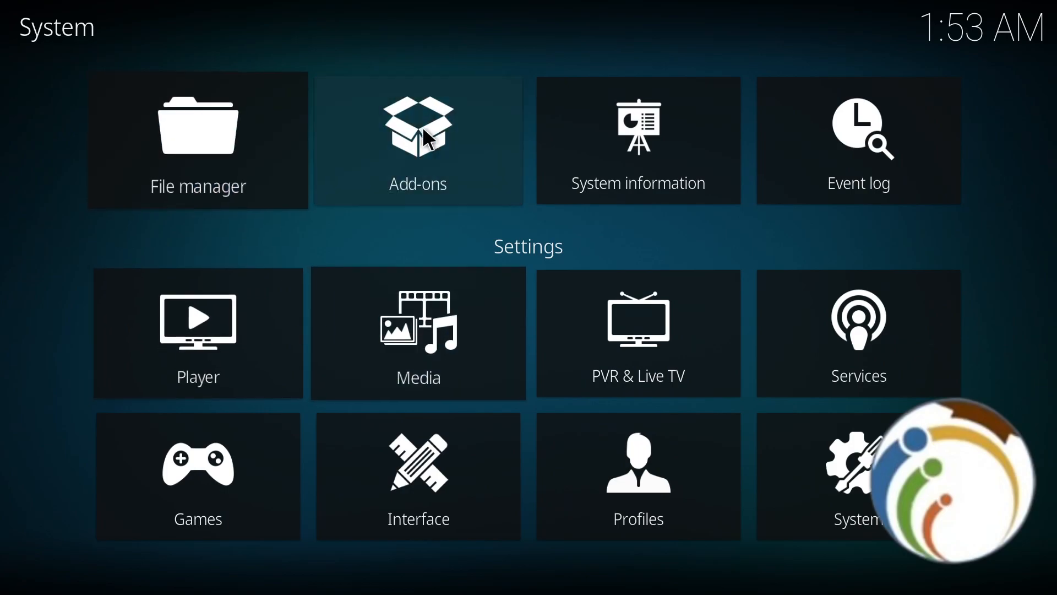
mouse_move(198, 139)
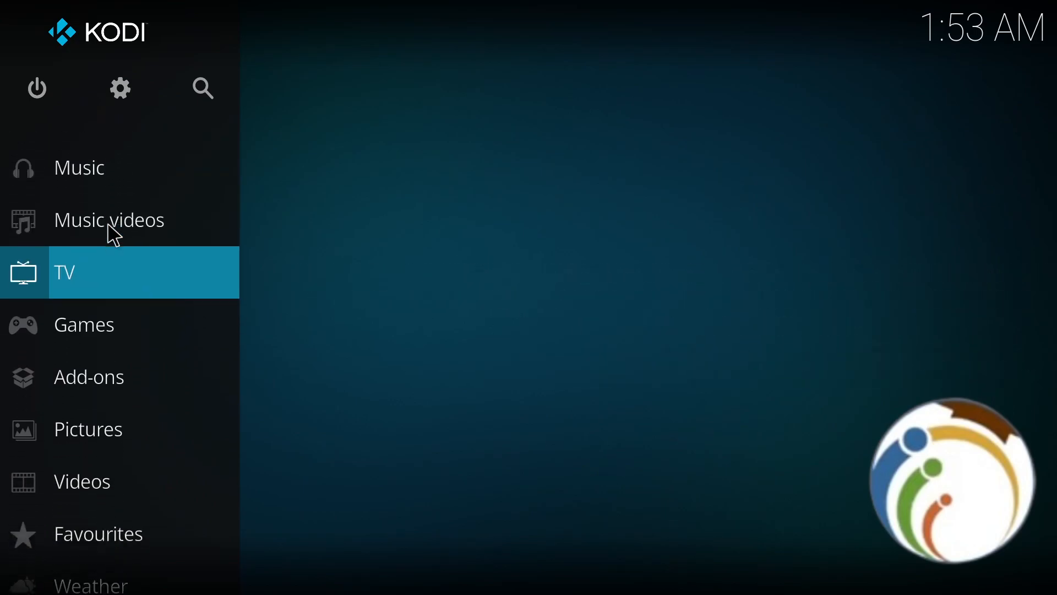
scroll("down", 3)
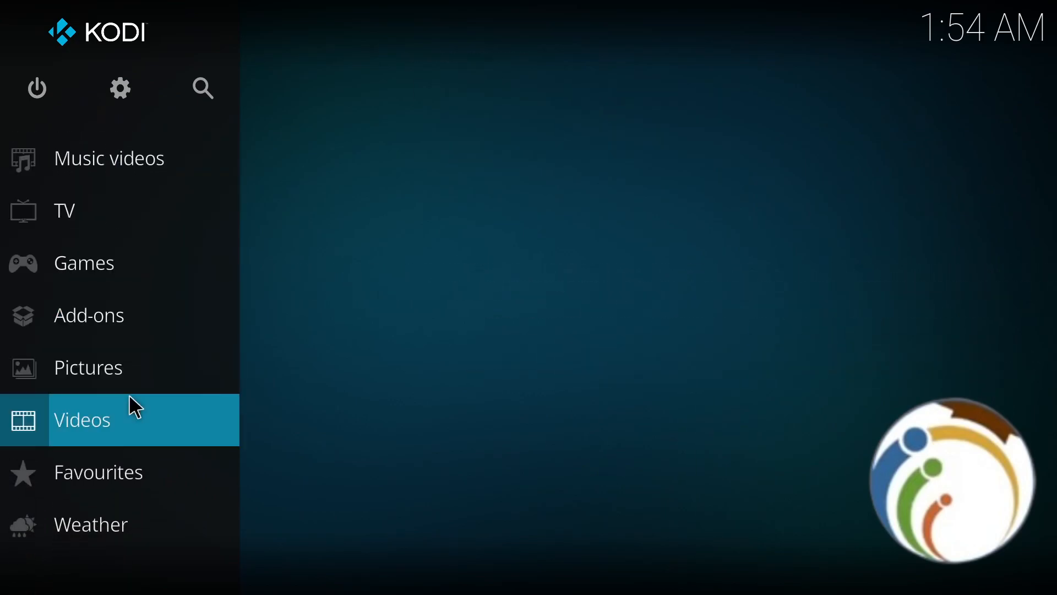
Enter Videos > Files and back out of the empty BrawlhallaReplays source.
left_click(81, 419)
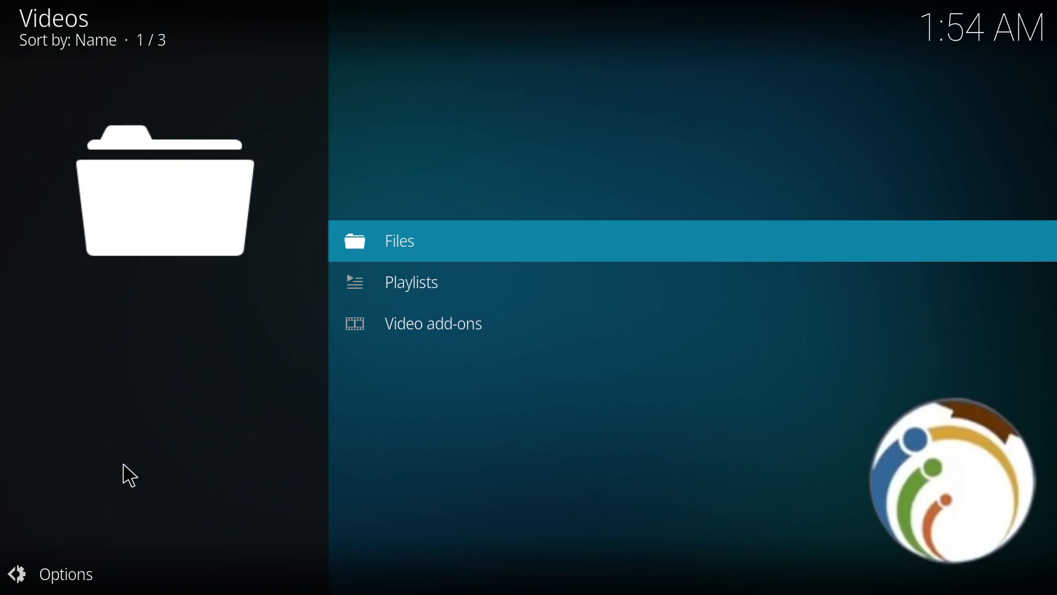
left_click(399, 240)
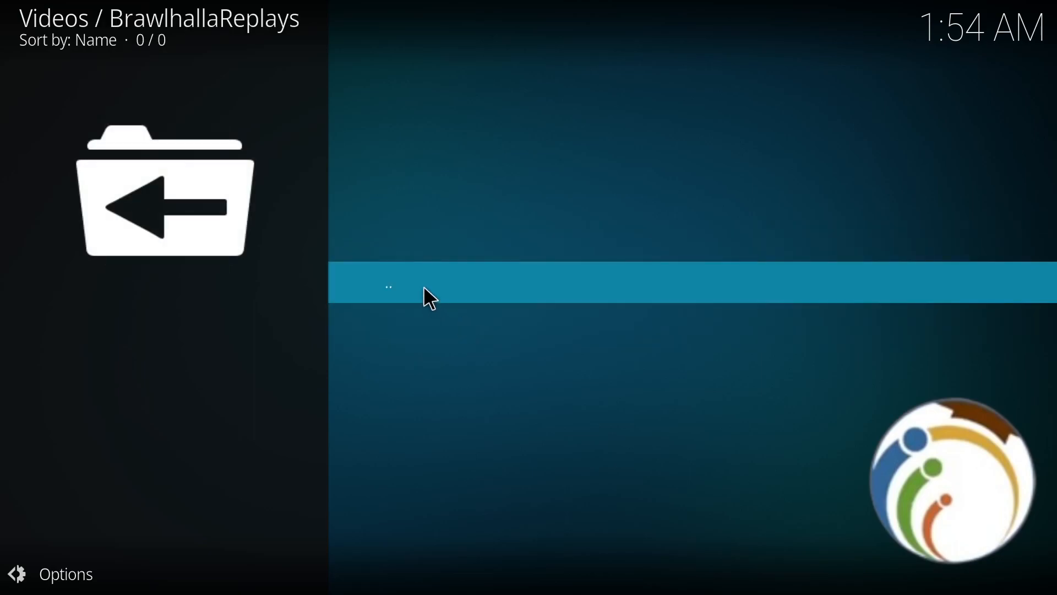
left_click(388, 287)
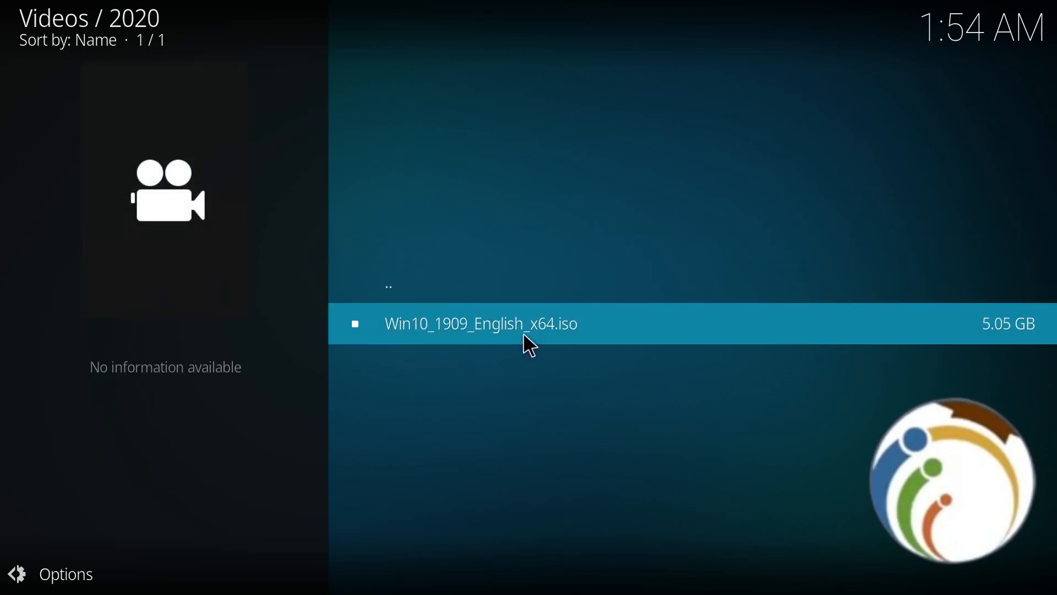
mouse_move(667, 394)
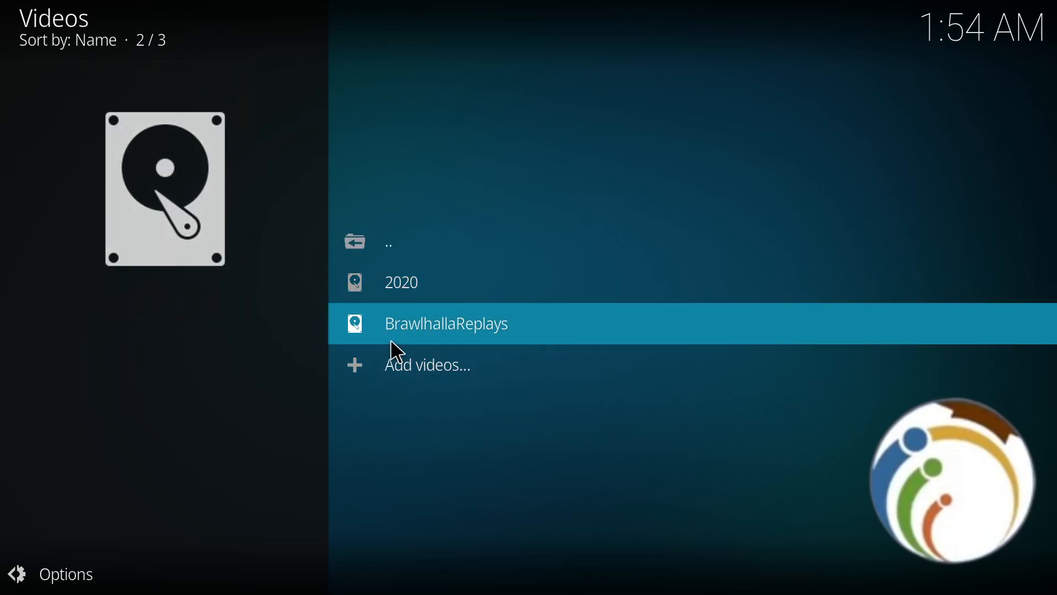
Check the 2020 source, return to the sources list and choose Add videos...
left_click(446, 323)
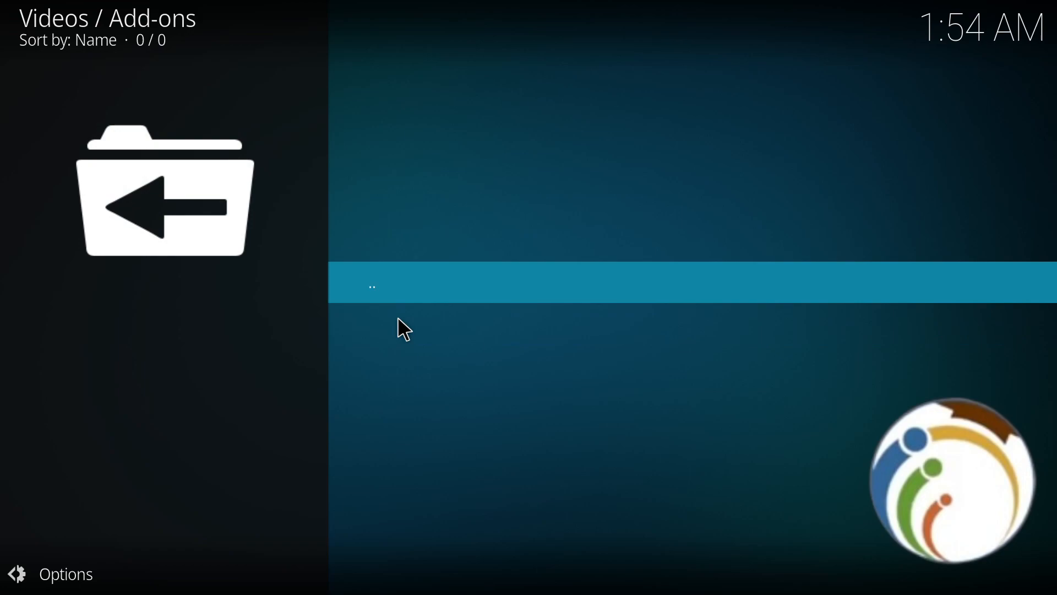
left_click(372, 283)
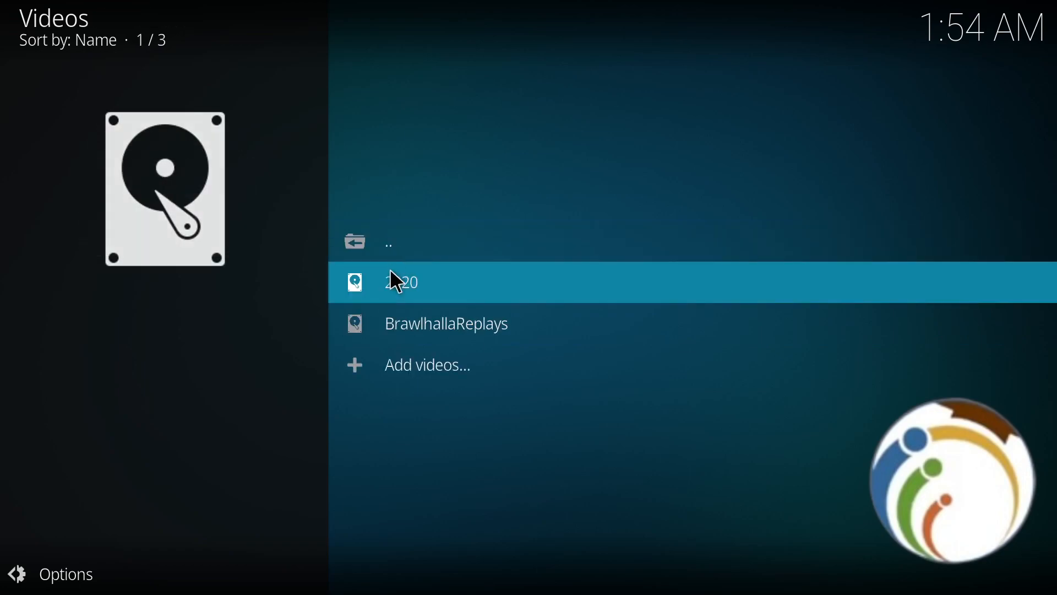
left_click(426, 364)
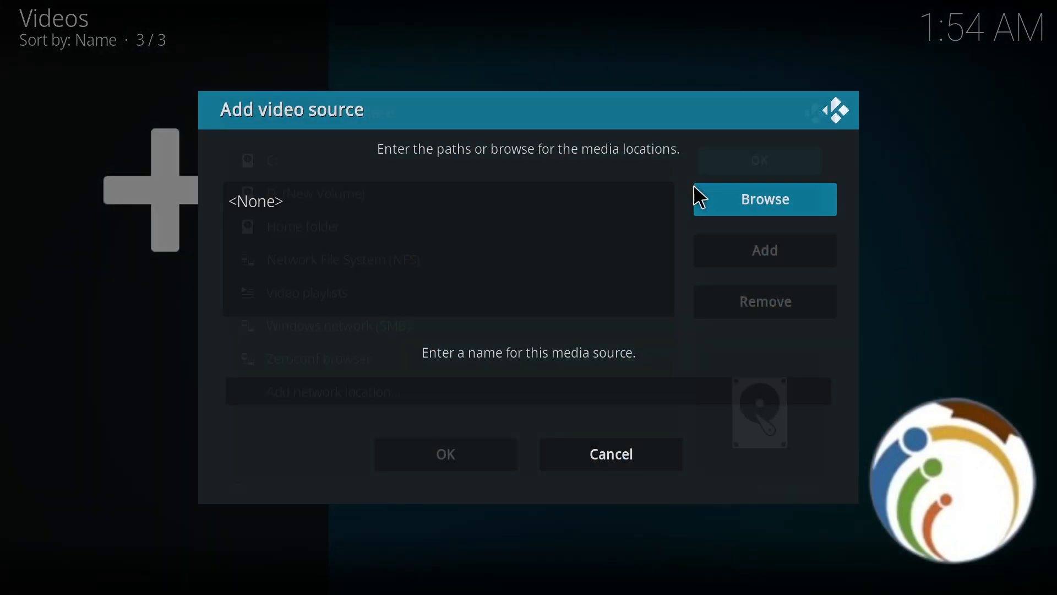
Try Browse, back out, and cancel the Add video source dialog.
left_click(764, 199)
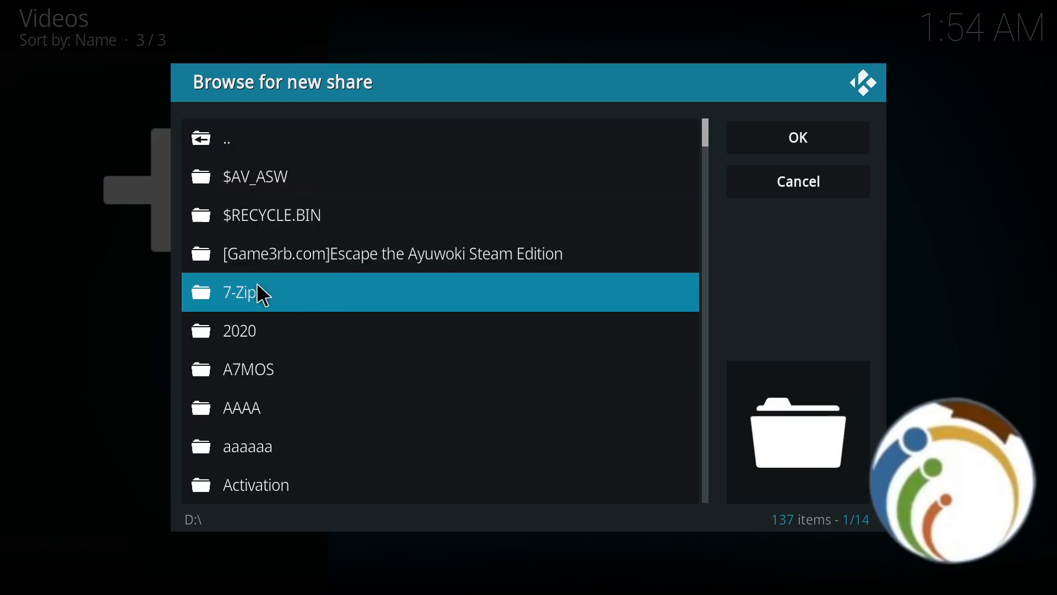
left_click(798, 180)
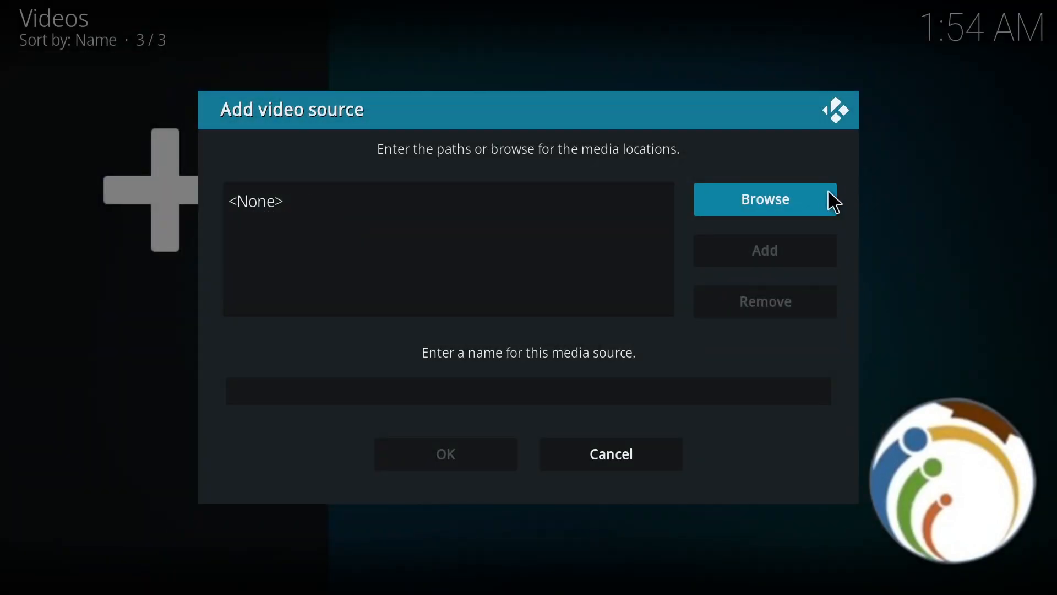
left_click(763, 198)
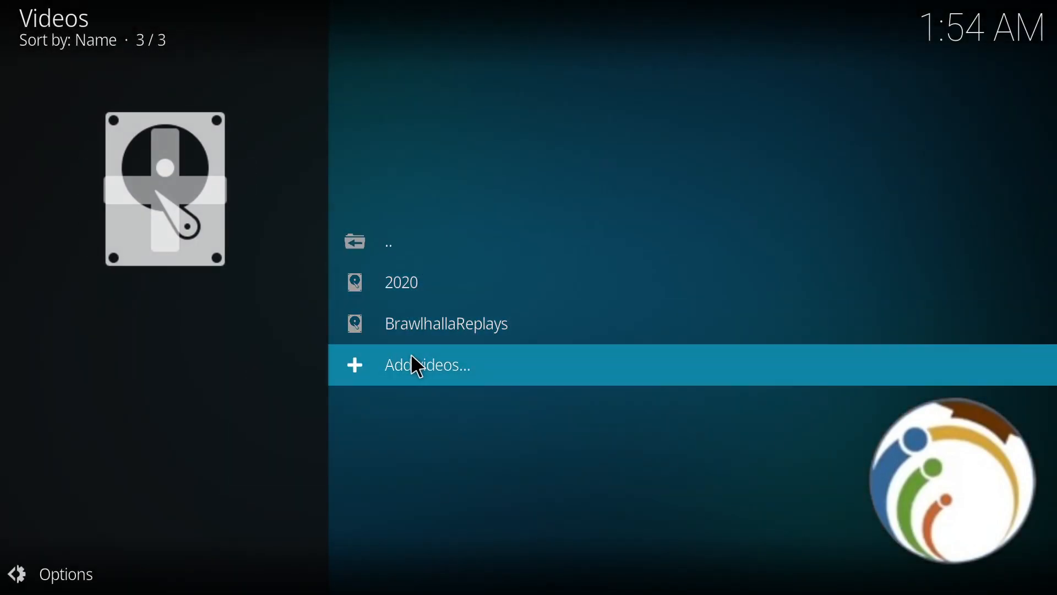
Reopen Add video source and bring up the Browse list of drives and network locations.
left_click(427, 365)
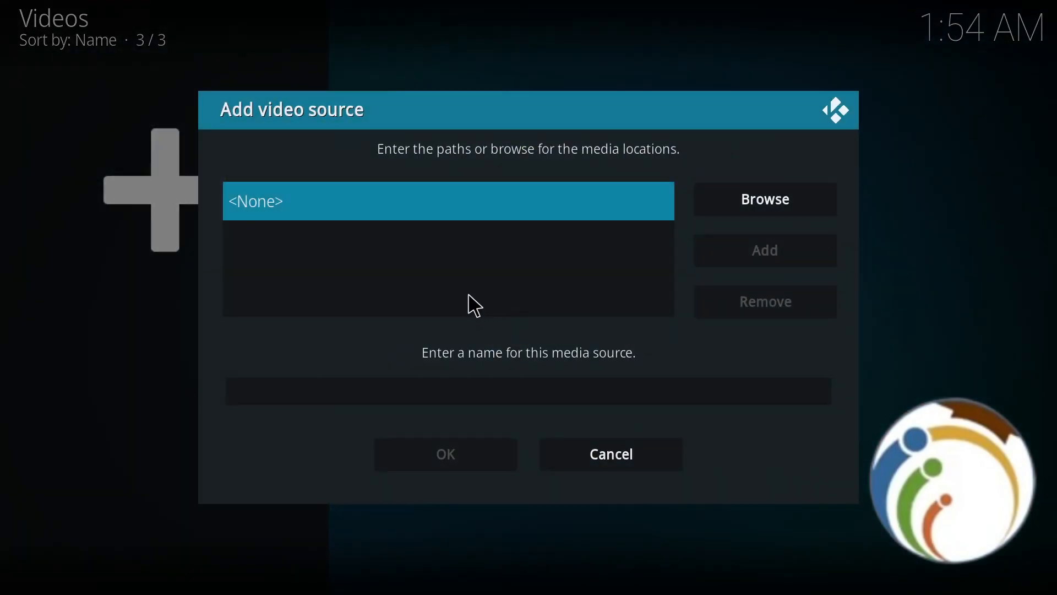
left_click(763, 198)
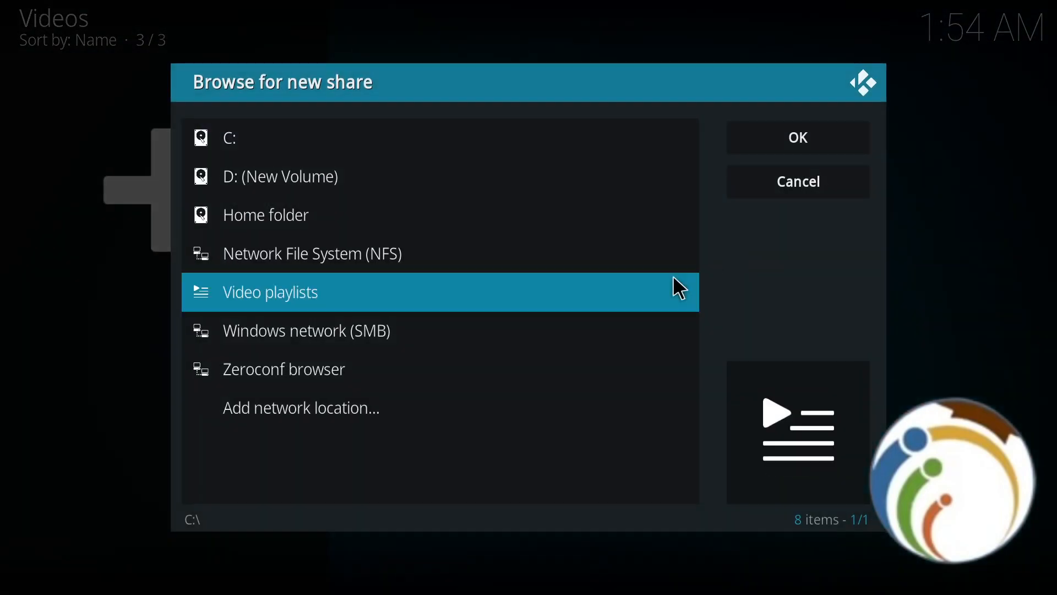